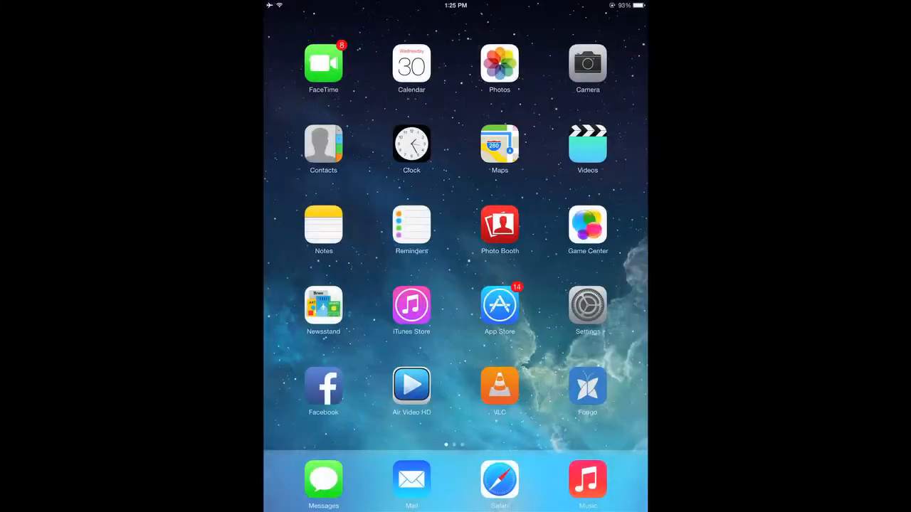
- Launch iFile from the home screen onto the second flash drive's listing
{"action": "scroll", "scroll_direction": "left", "scroll_amount": 3}
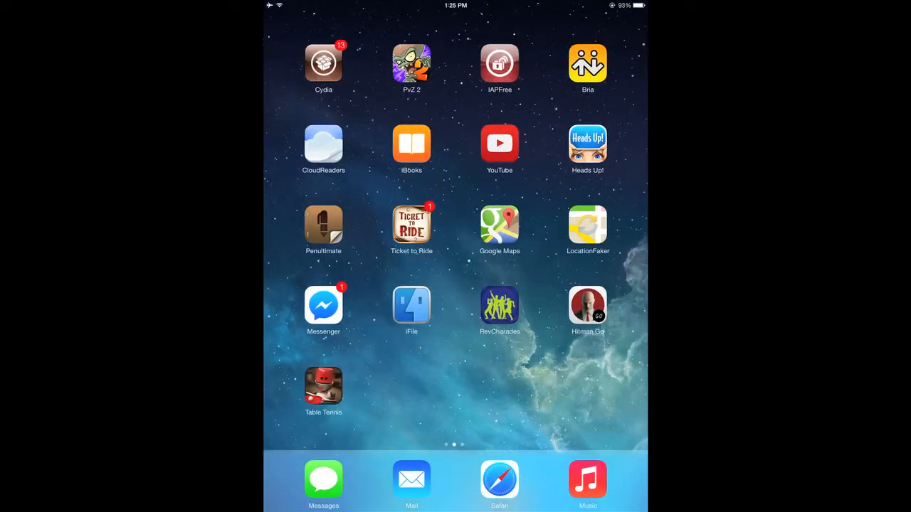
{"action": "left_click", "coordinate": [412, 304]}
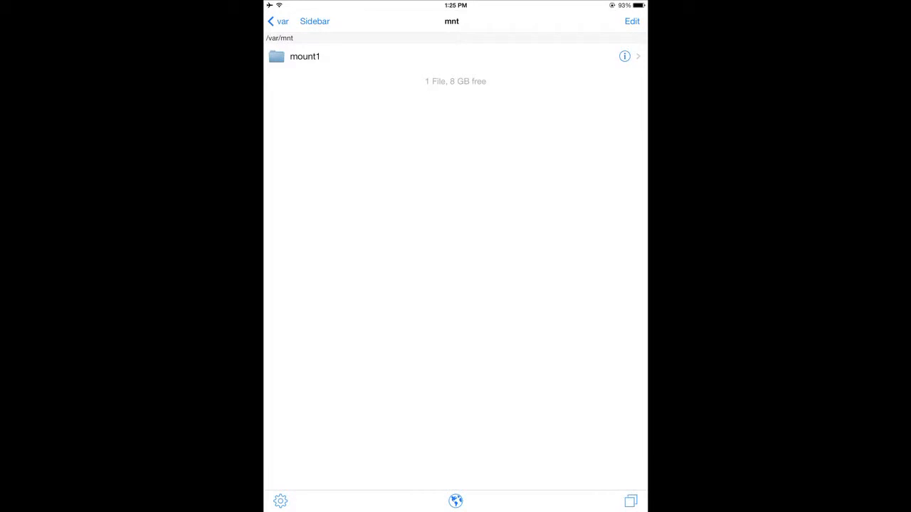
{"action": "left_click", "coordinate": [315, 21]}
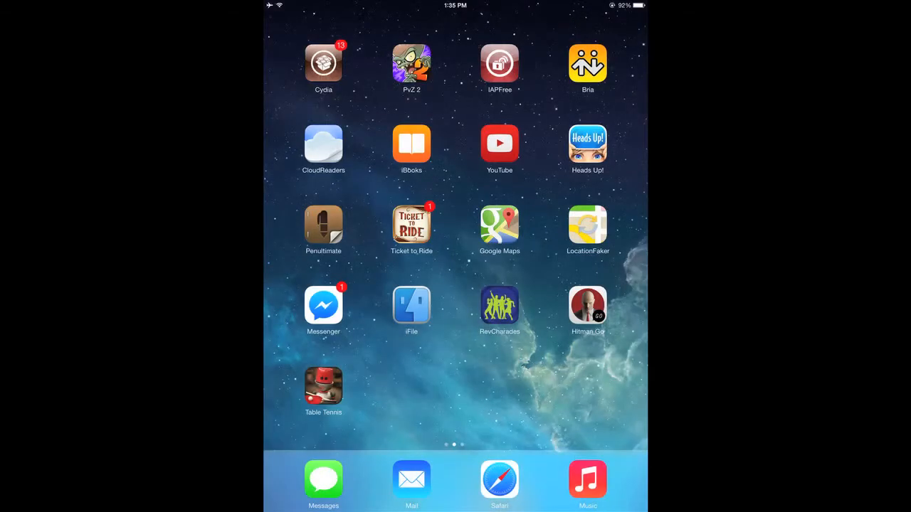
{"action": "left_click", "coordinate": [411, 305]}
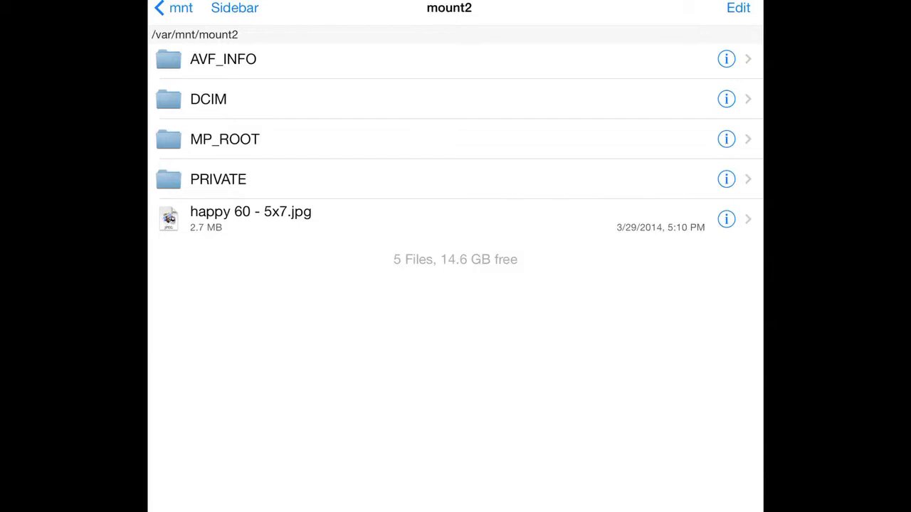
- Navigate into mount2's DCIM/100MSDCF folder holding the ten DSC photos
{"action": "left_click", "coordinate": [207, 99]}
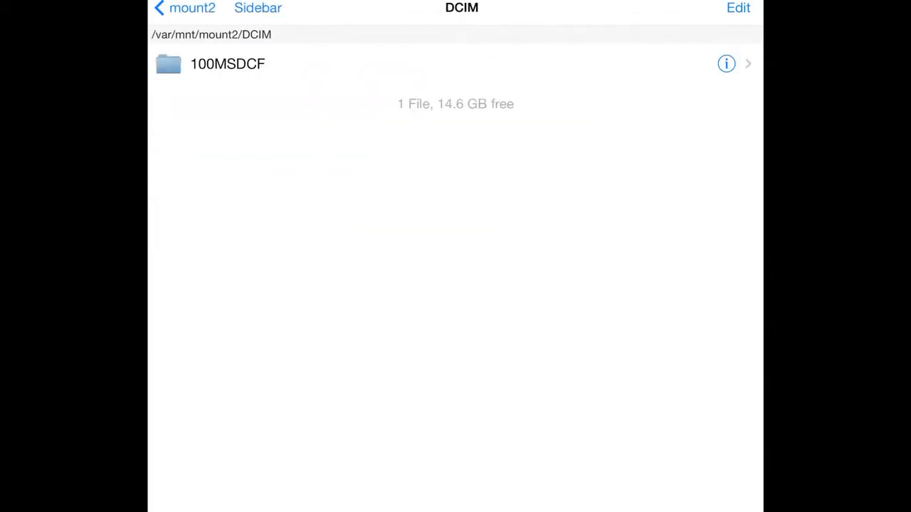
{"action": "left_click", "coordinate": [227, 63]}
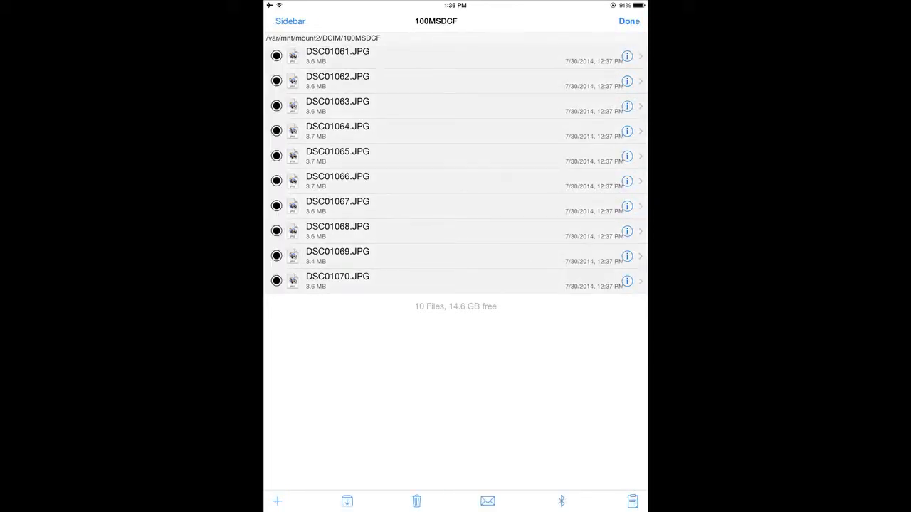
- Copy the ten selected photos, paste them into /var/mnt/mount1, then return to the home screen
{"action": "left_click", "coordinate": [632, 501]}
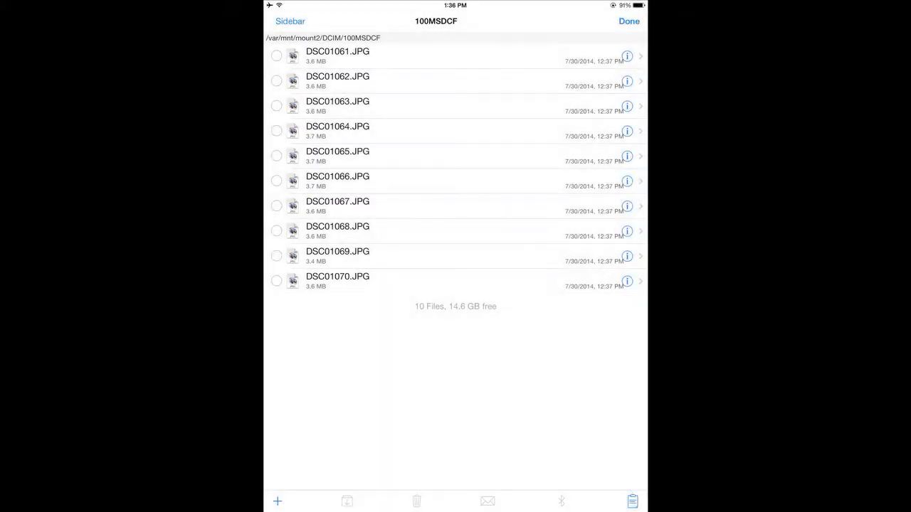
{"action": "left_click", "coordinate": [289, 20]}
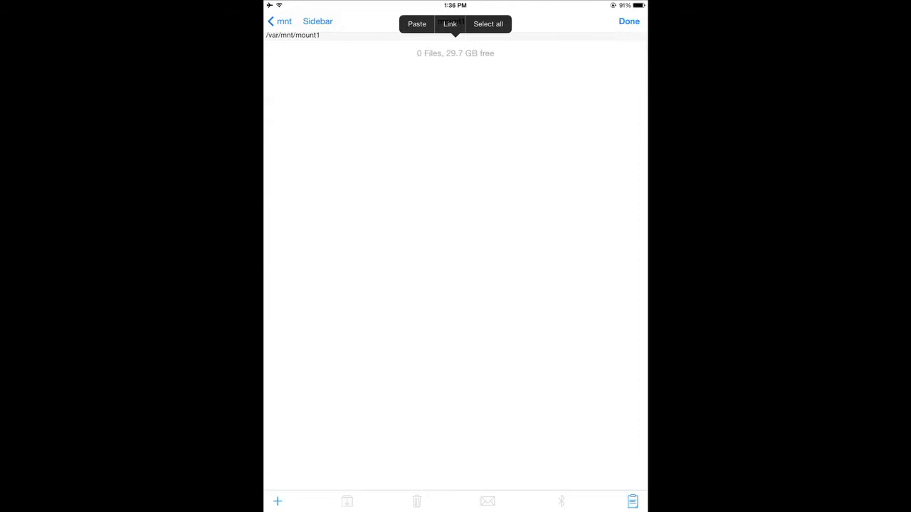
{"action": "left_click", "coordinate": [416, 23]}
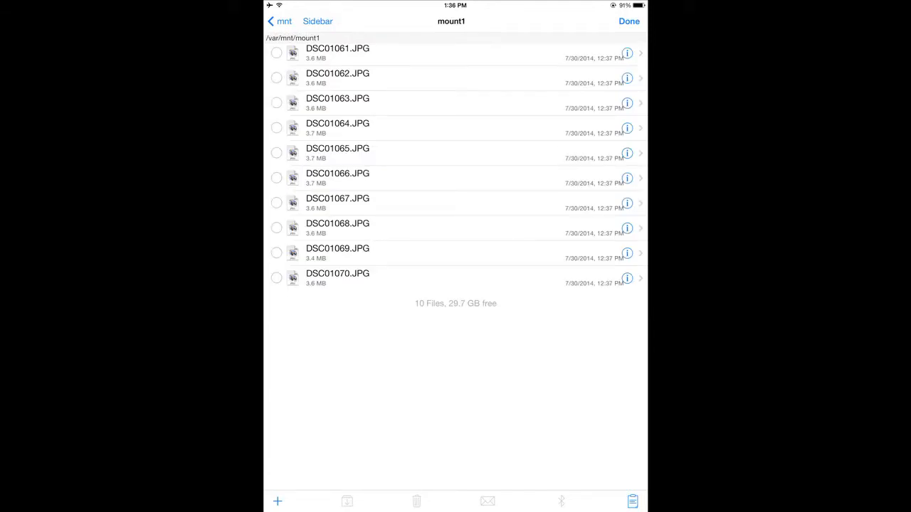
{"action": "left_click", "coordinate": [629, 20]}
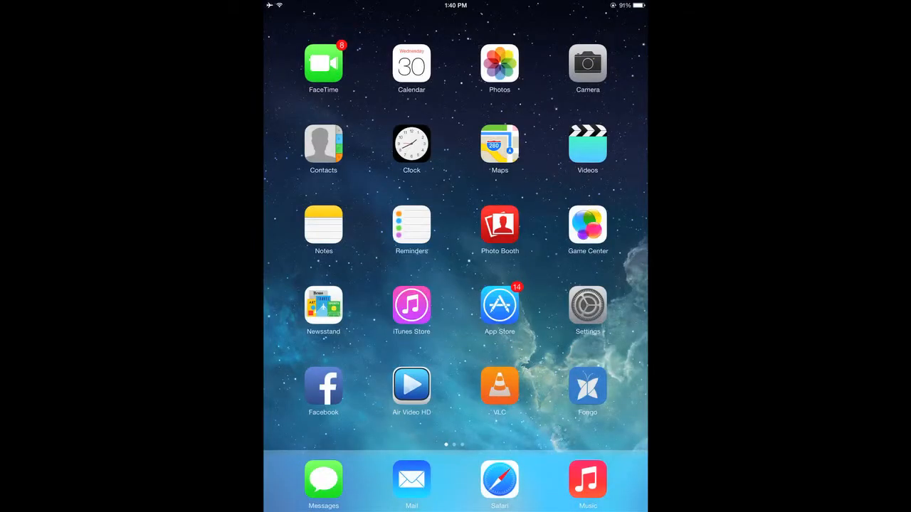
- Reopen iFile on mount1 with its eleven files and show the Shortcuts sidebar
{"action": "scroll", "scroll_direction": "left", "scroll_amount": 3}
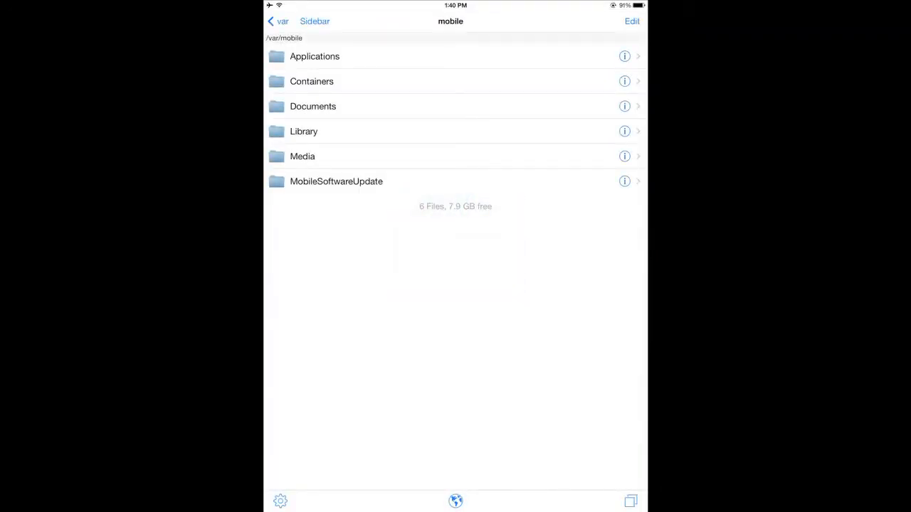
{"action": "left_click", "coordinate": [315, 20]}
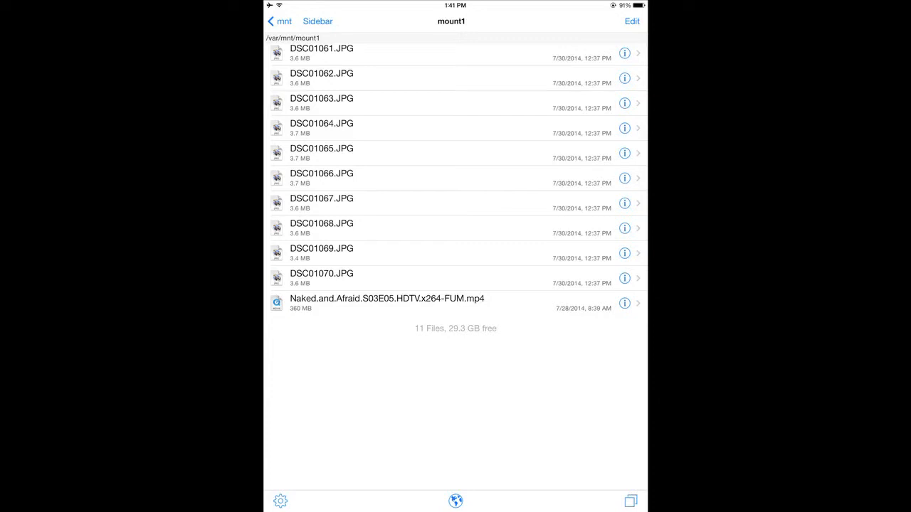
{"action": "left_click", "coordinate": [318, 21]}
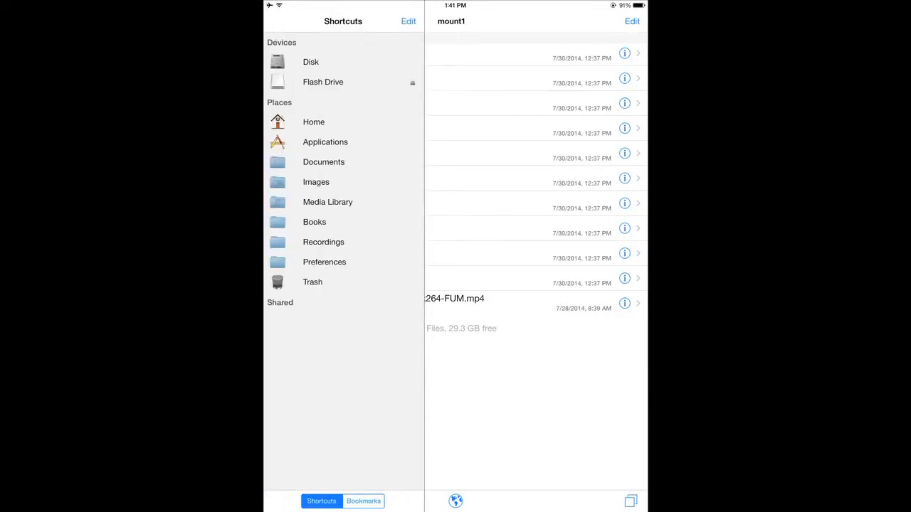
- Browse the Applications place and peek into the CBC1FF19 container folder
{"action": "left_click", "coordinate": [326, 141]}
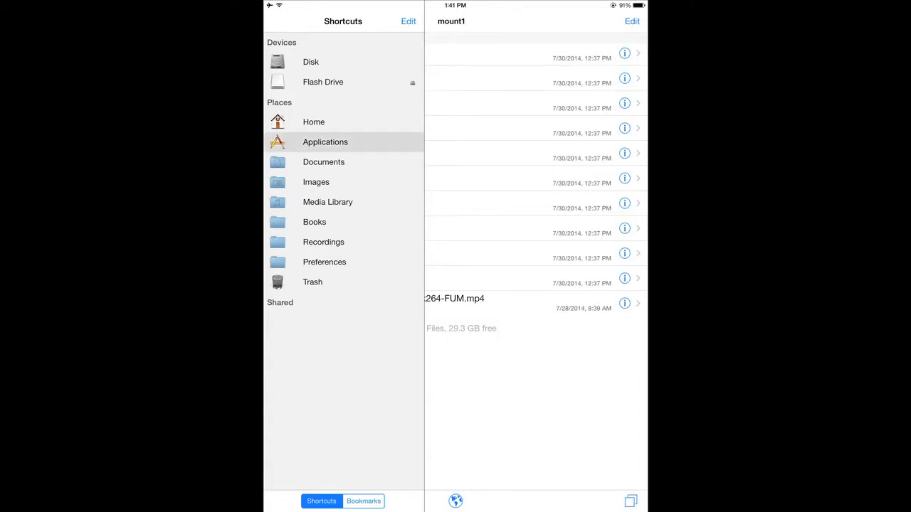
{"action": "left_click", "coordinate": [325, 142]}
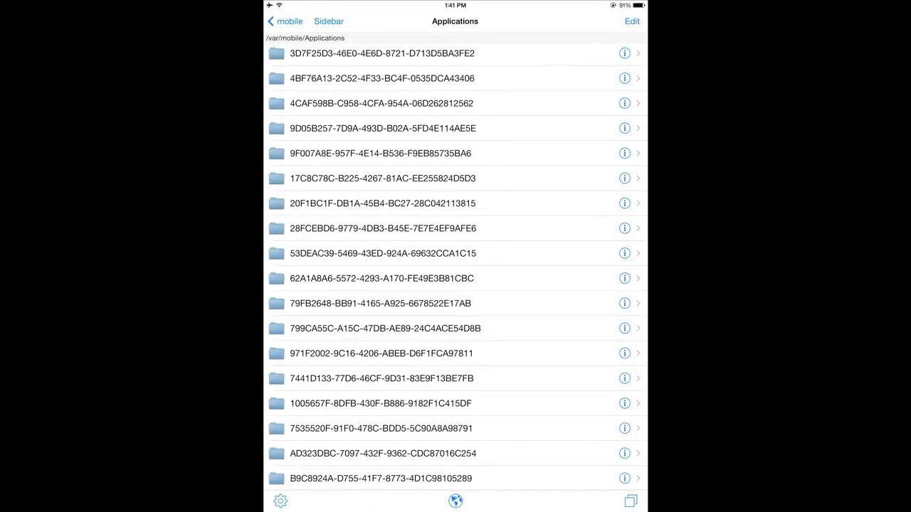
{"action": "scroll", "scroll_direction": "down", "scroll_amount": 3}
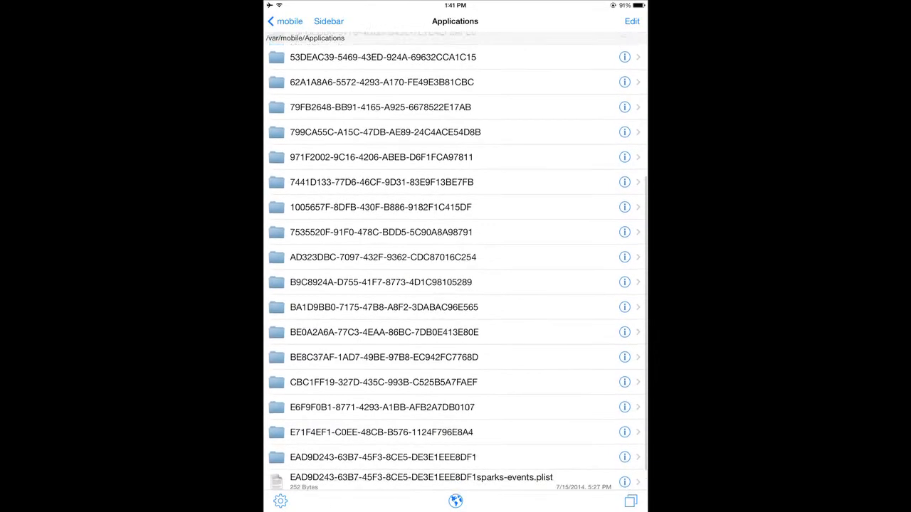
{"action": "scroll", "scroll_direction": "down", "scroll_amount": 3}
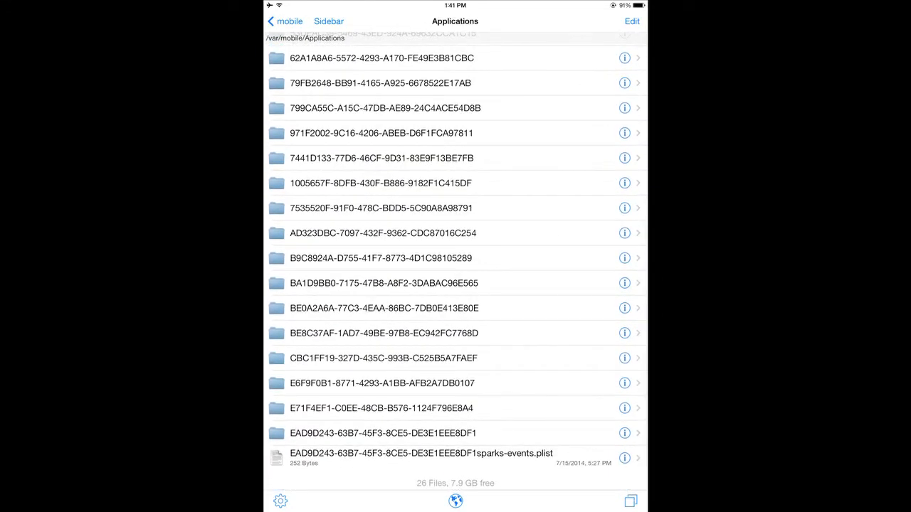
{"action": "left_click", "coordinate": [383, 358]}
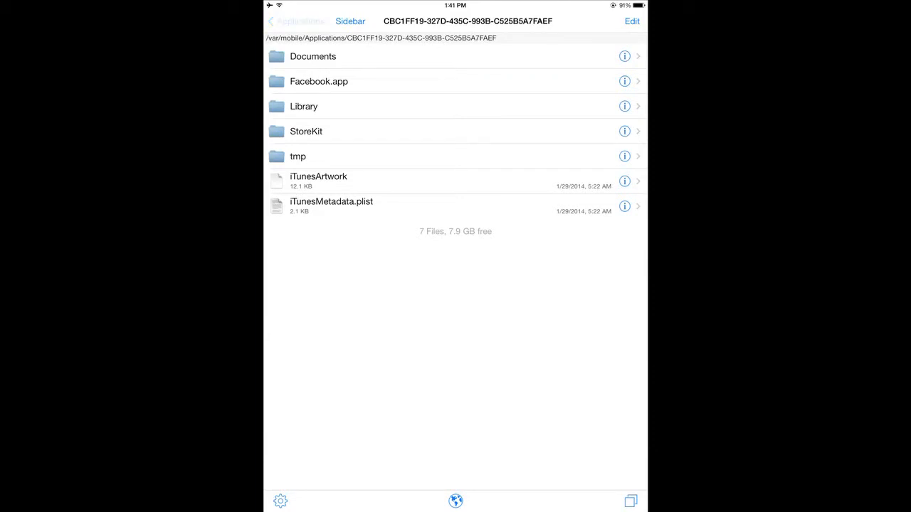
{"action": "left_click", "coordinate": [285, 21]}
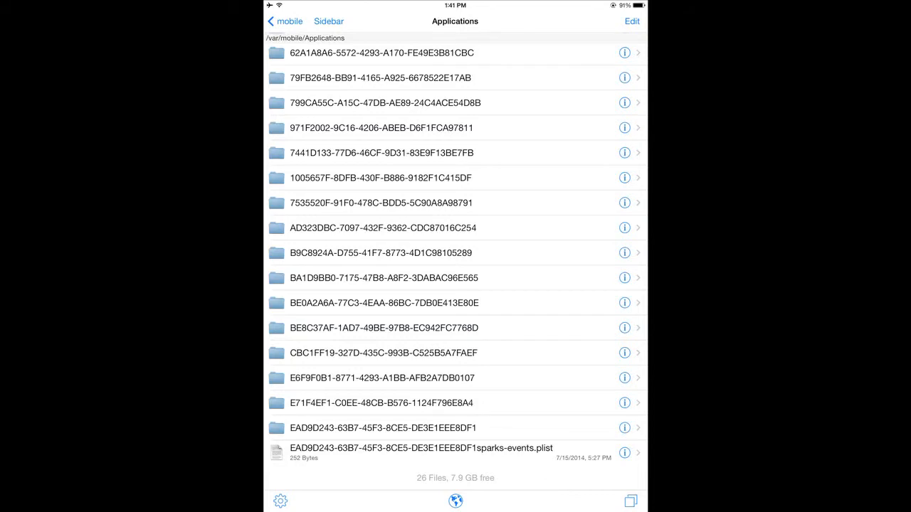
- Check the container holding VLC for iOS.app, then return to the mount1 listing
{"action": "left_click", "coordinate": [380, 403]}
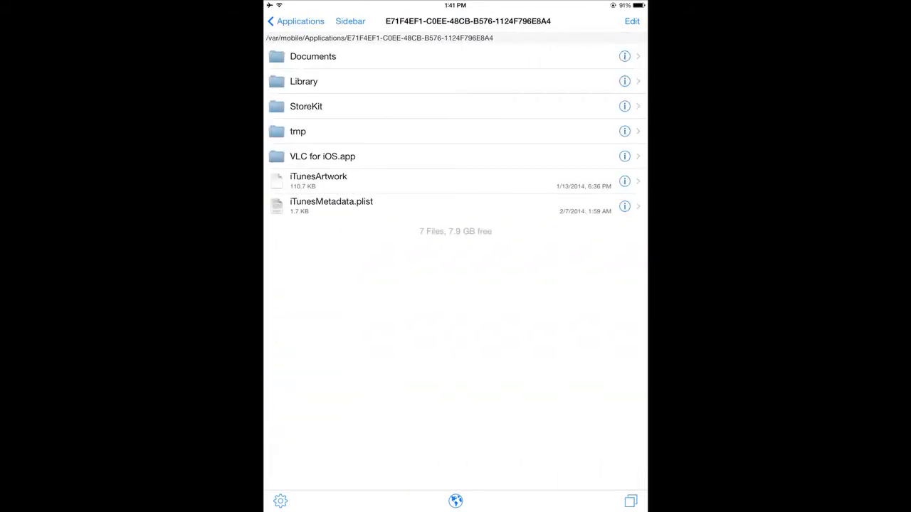
{"action": "left_click", "coordinate": [313, 56]}
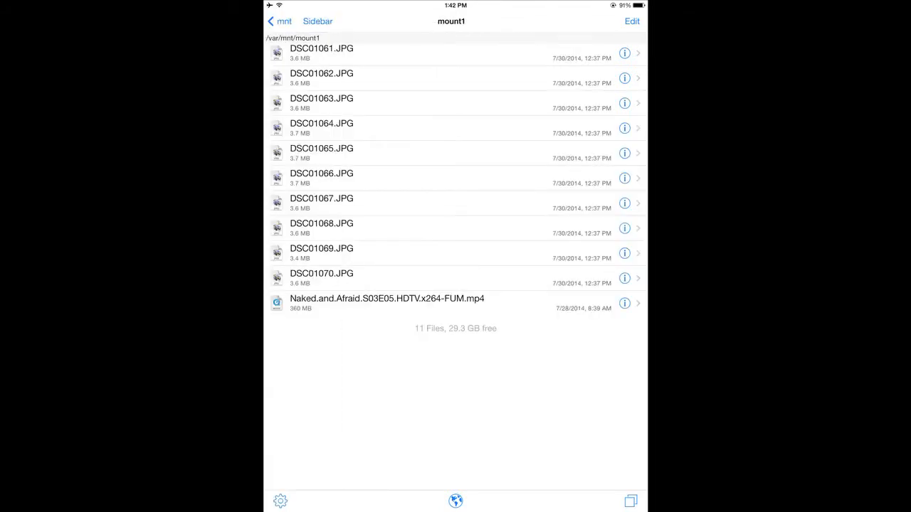
- Select the Naked and Afraid .mp4 in mount1 and copy it
{"action": "left_click", "coordinate": [631, 21]}
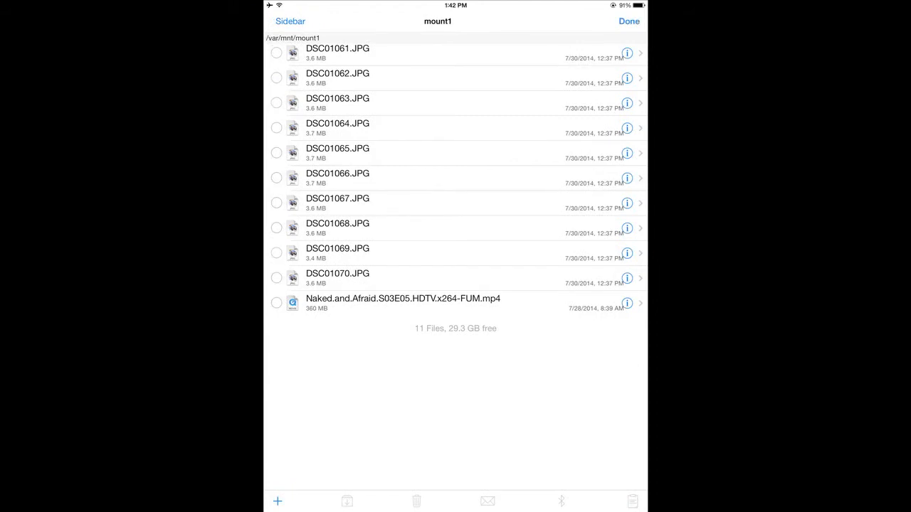
{"action": "left_click", "coordinate": [276, 302]}
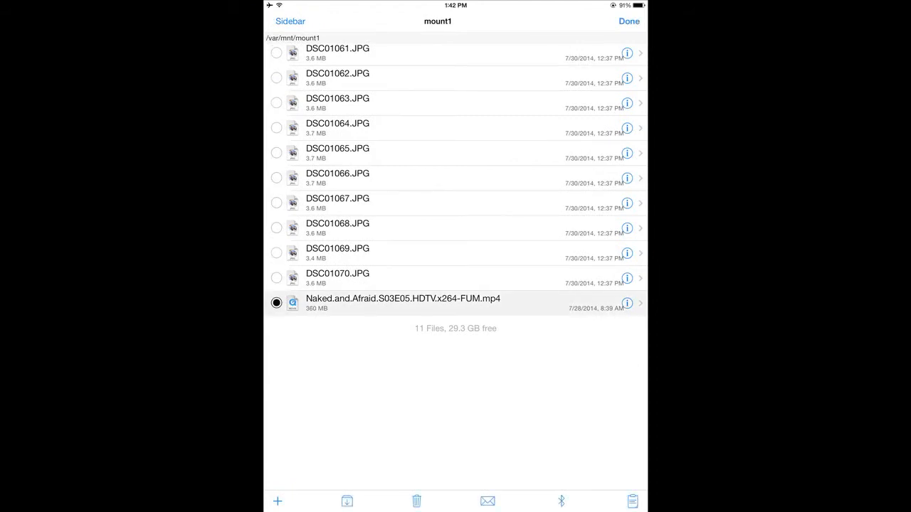
{"action": "left_click", "coordinate": [276, 303]}
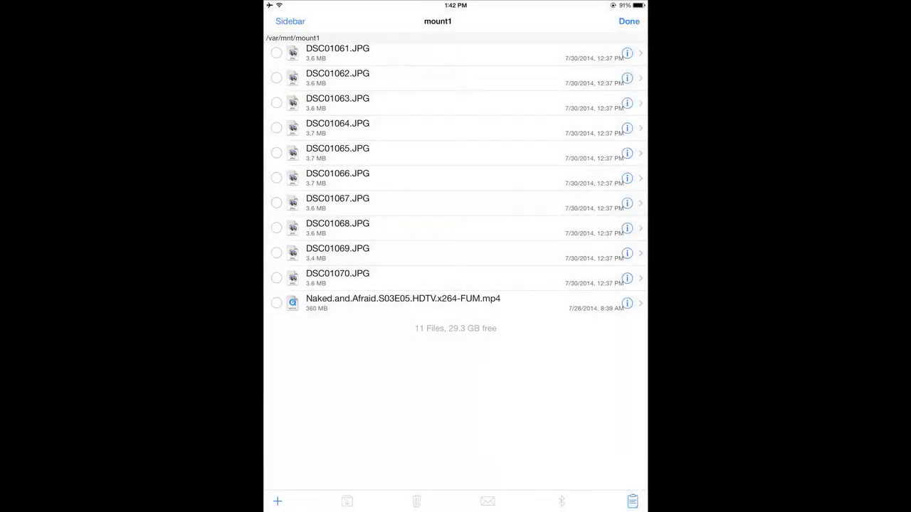
- Navigate to Applications > E71F4EF1… > Documents, VLC's folder with its two shows
{"action": "left_click", "coordinate": [290, 21]}
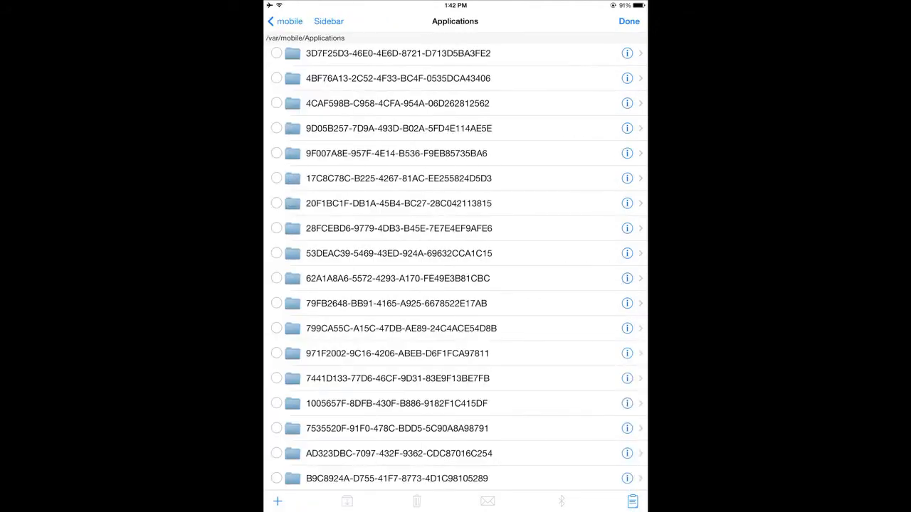
{"action": "scroll", "scroll_direction": "down", "scroll_amount": 3}
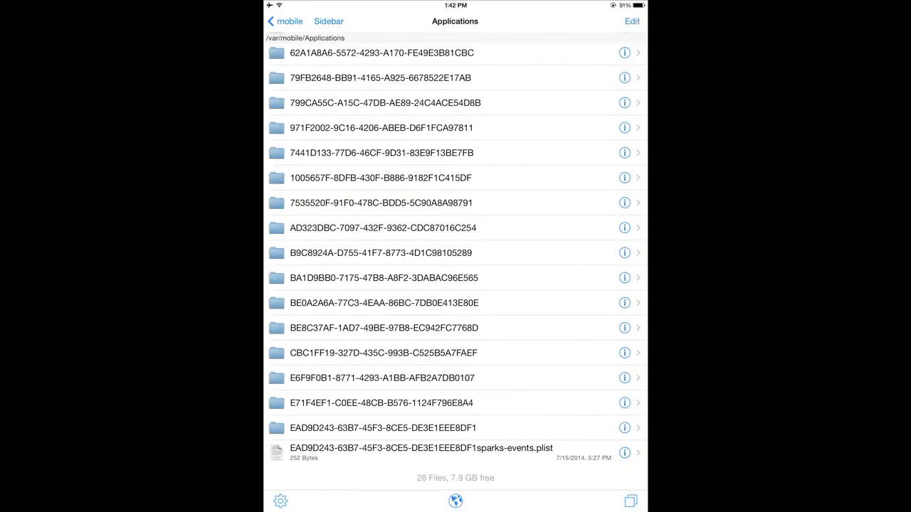
{"action": "left_click", "coordinate": [381, 403]}
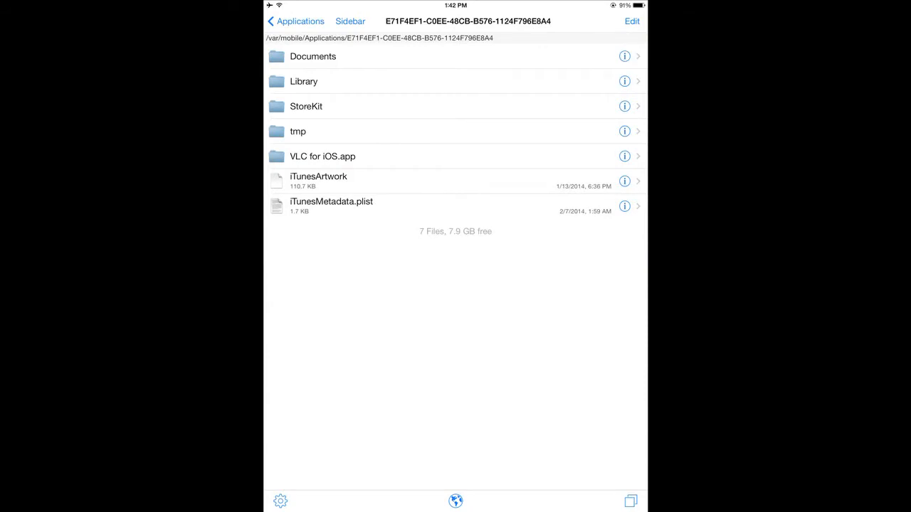
{"action": "left_click", "coordinate": [312, 56]}
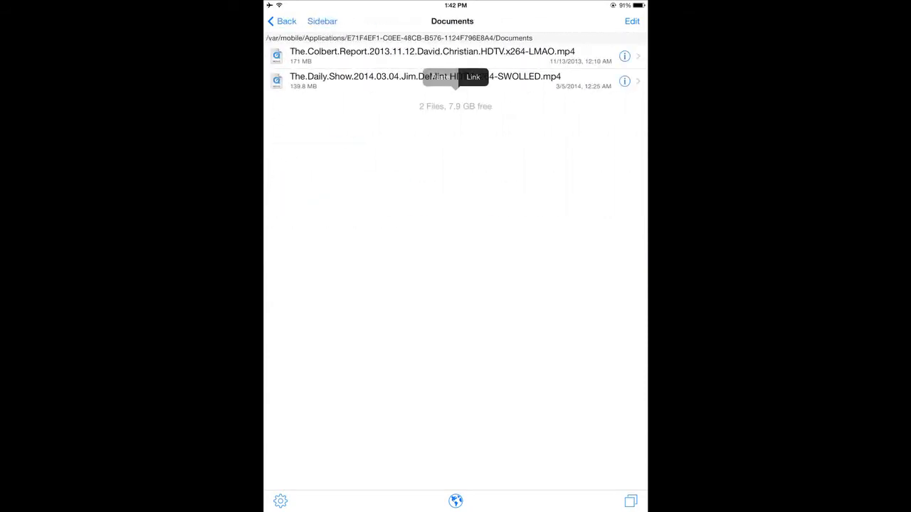
- Paste the Naked and Afraid video into VLC's Documents folder
{"action": "left_click", "coordinate": [472, 76]}
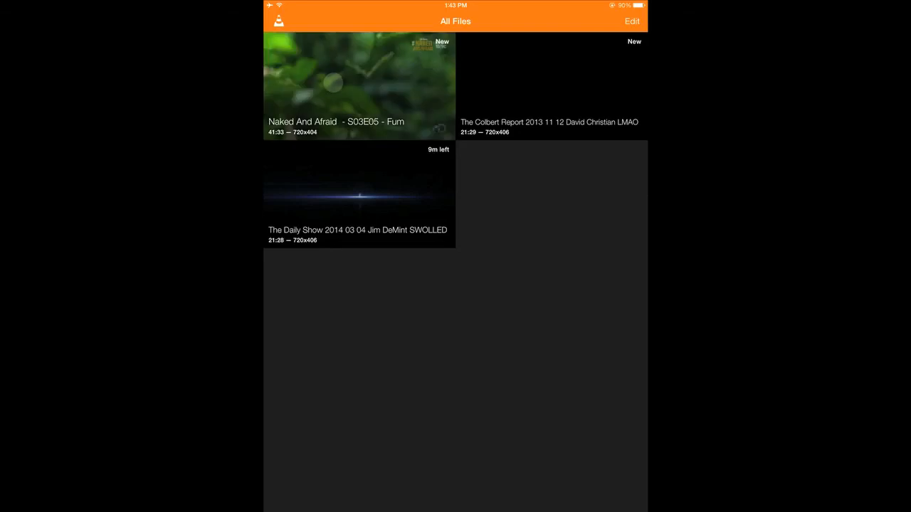
- Play the Naked And Afraid episode from VLC's All Files view
{"action": "left_click", "coordinate": [358, 86]}
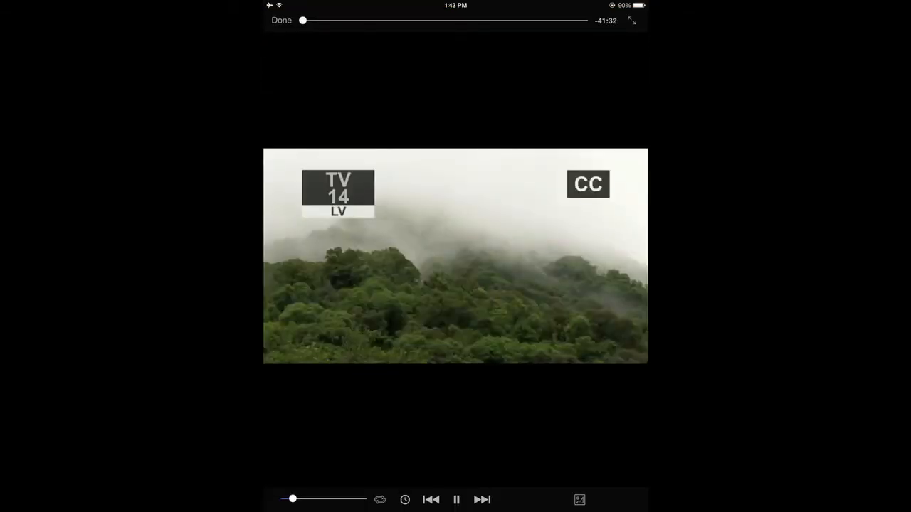